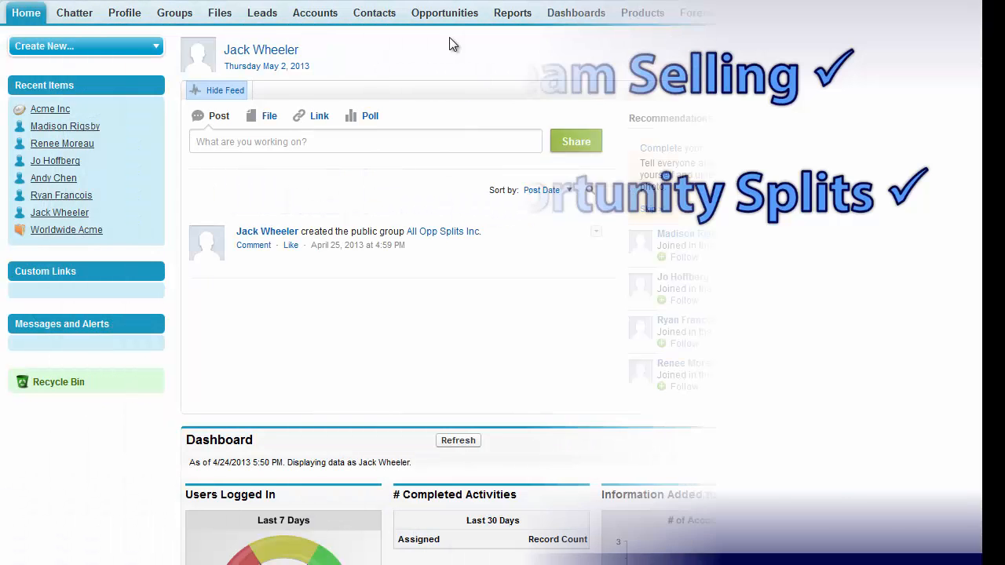
Open the Acme Inc opportunity and scroll to its Opportunity Splits list
left_click(445, 13)
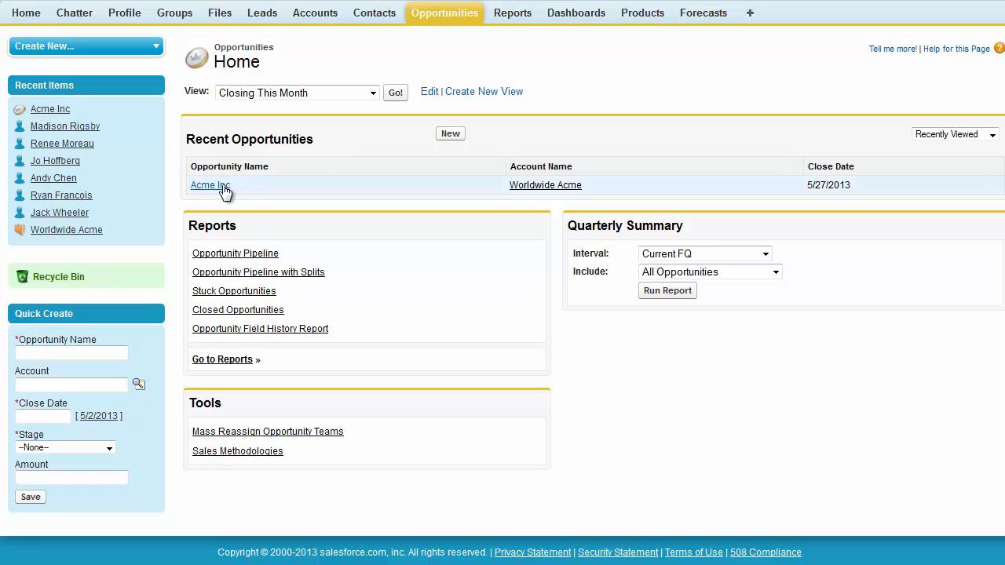
left_click(210, 185)
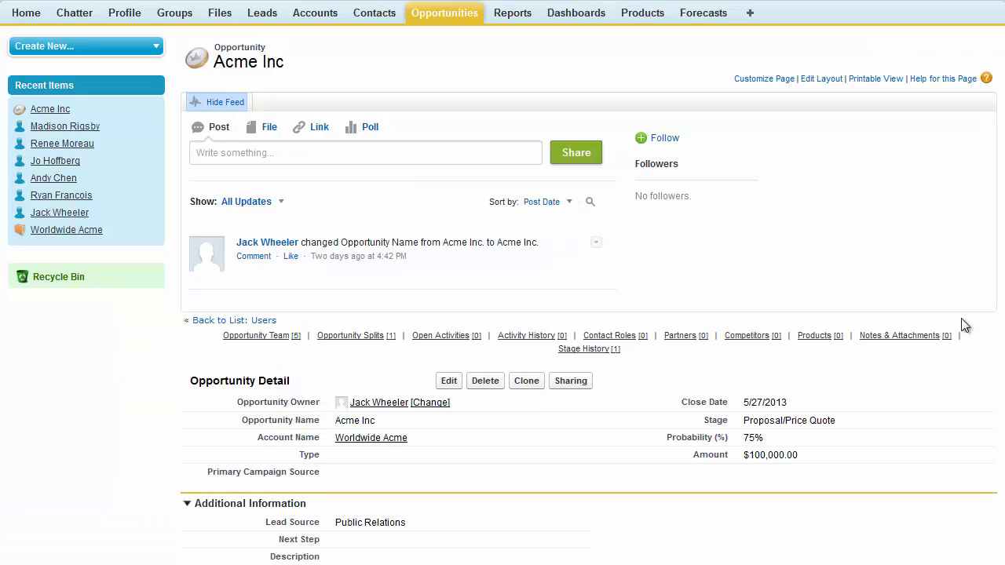
scroll("down", 3)
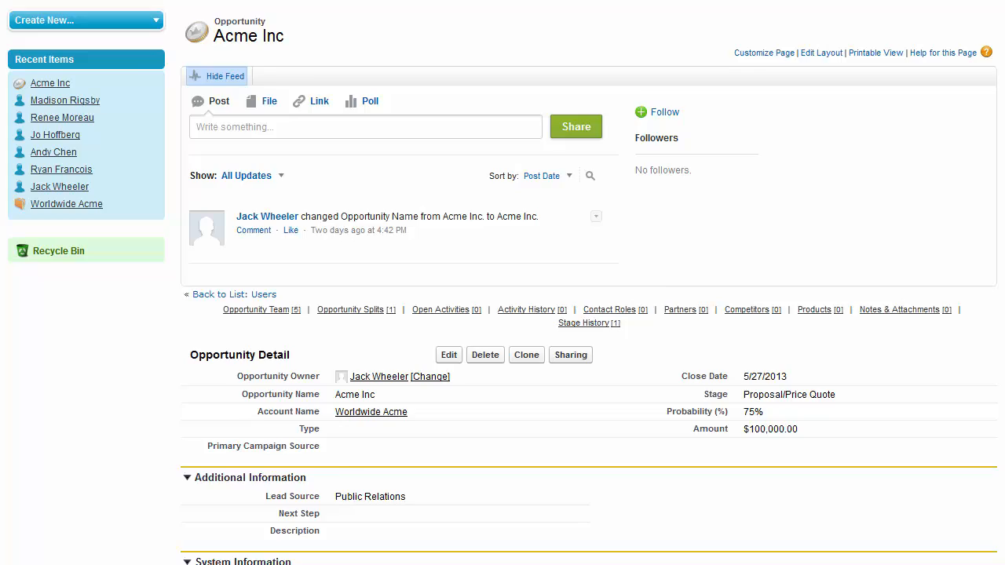
scroll("down", 3)
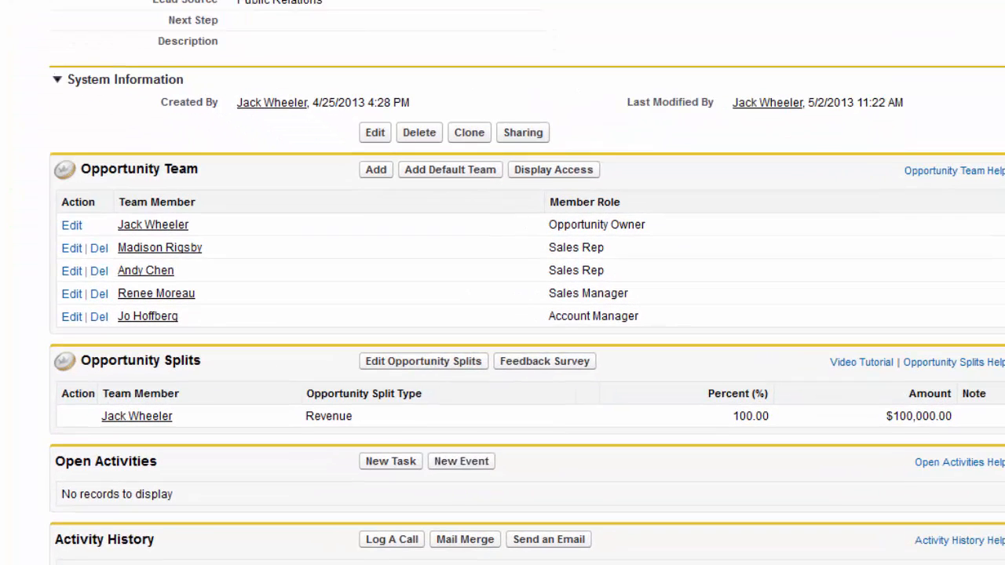
scroll("down", 3)
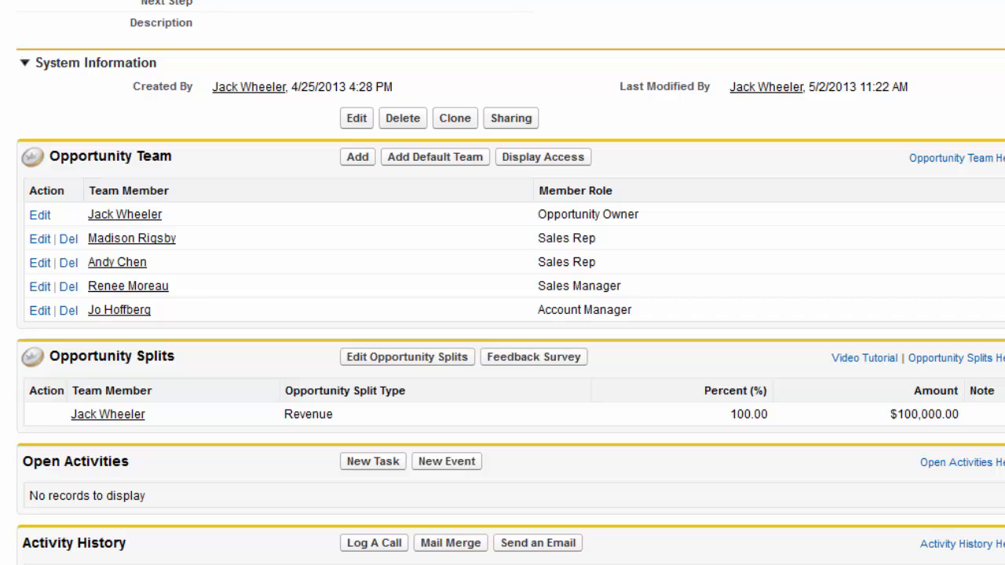
mouse_move(424, 369)
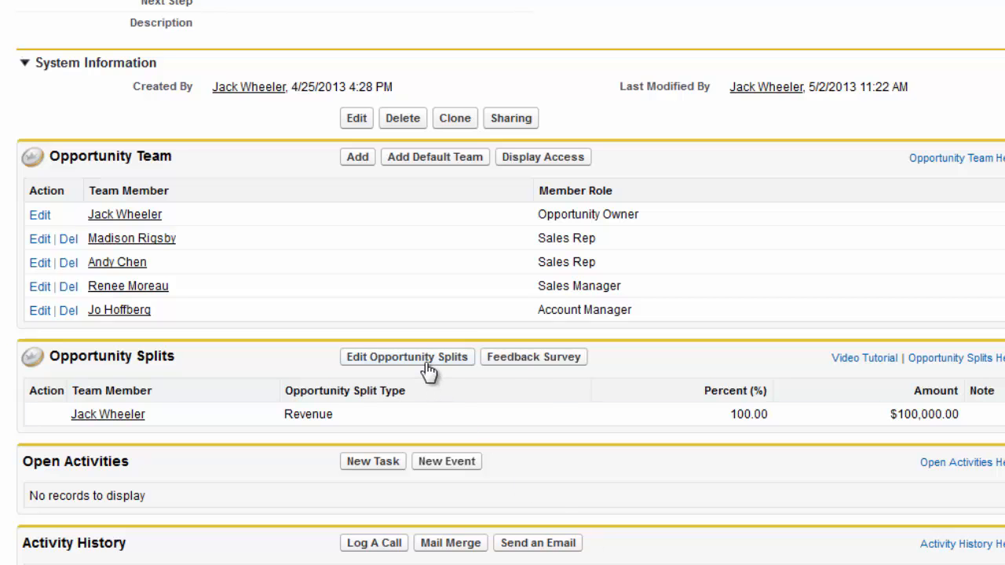
left_click(407, 357)
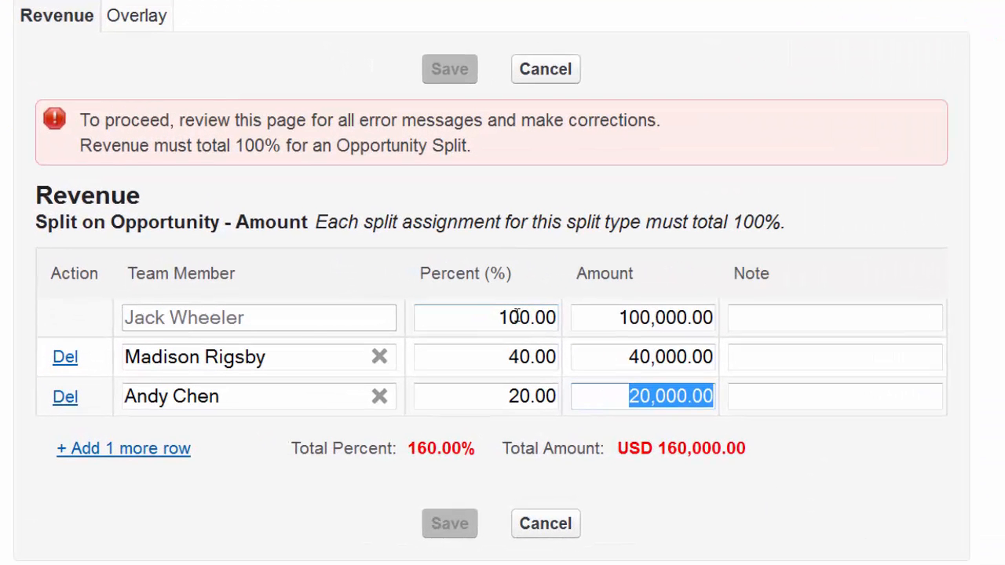
left_click(486, 317)
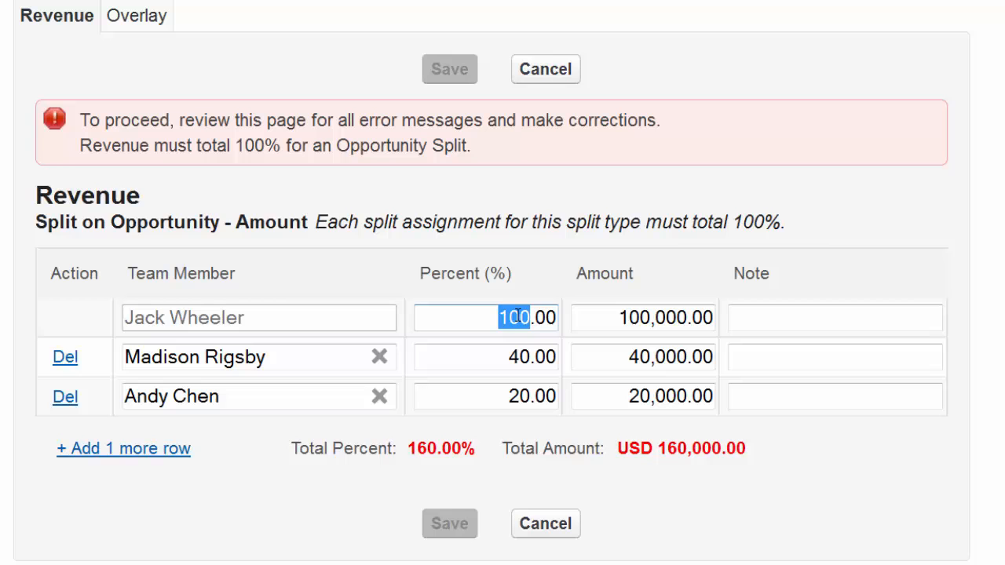
type("40")
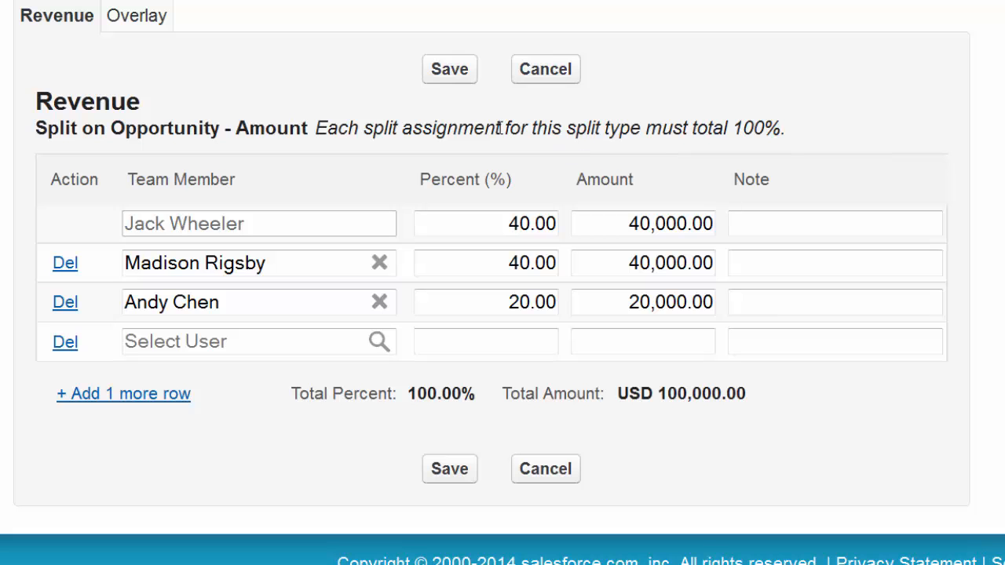
left_click(133, 15)
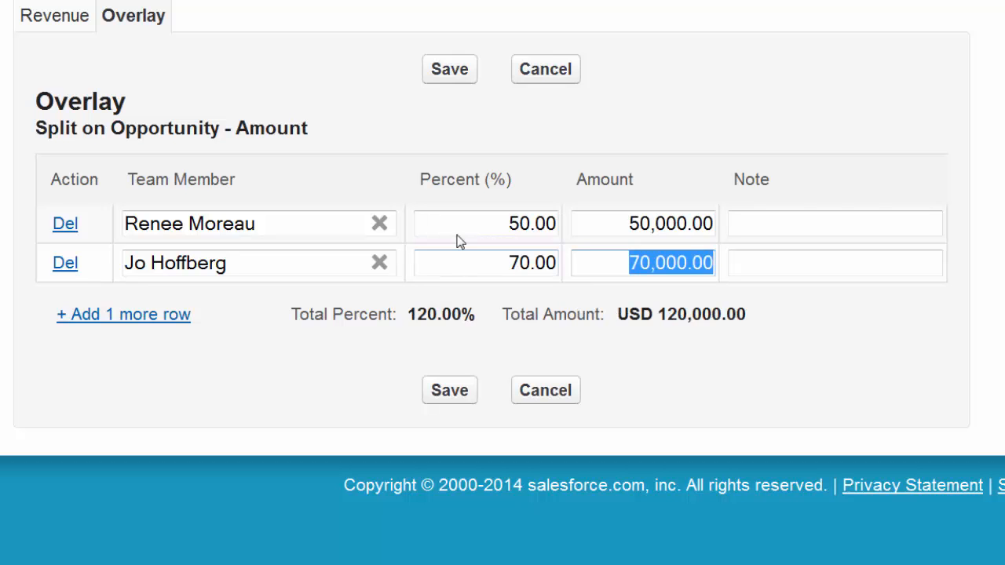
left_click(449, 69)
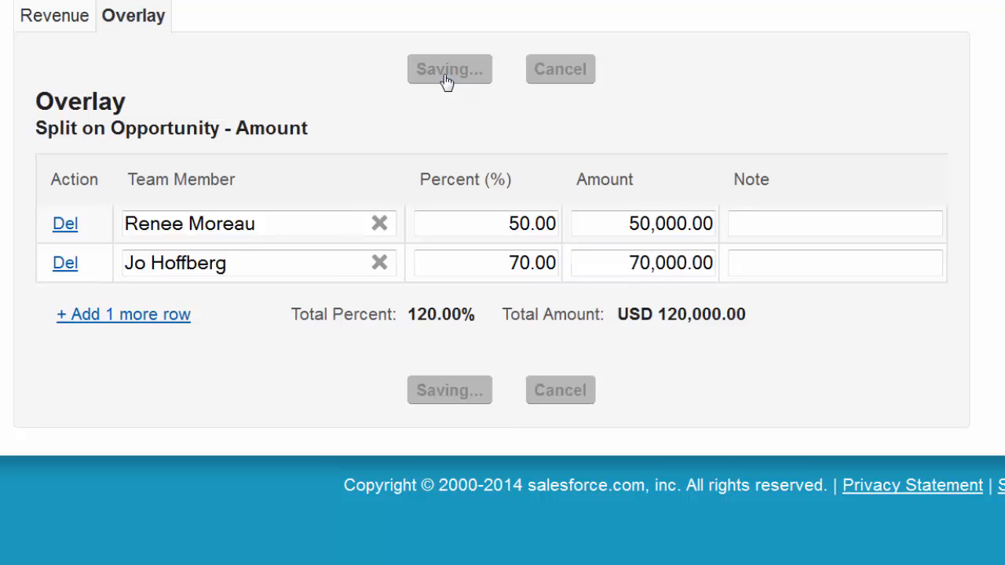